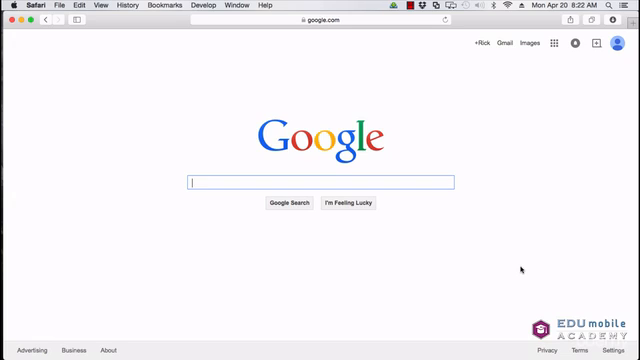
Step: Search Google for 'jetbrains' and reach the JetBrains IntelliJ IDEA homepage
type("jetbr")
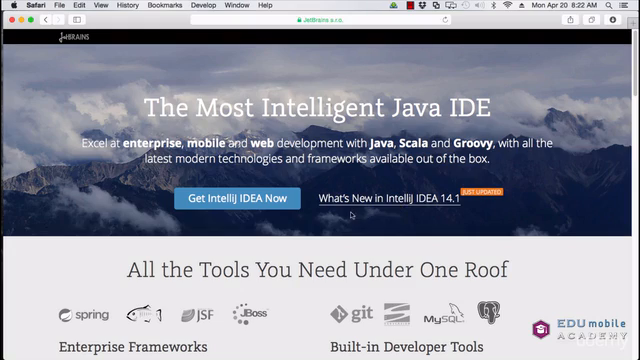
Step: Download the free IntelliJ IDEA Community Edition from 'Choose Your Edition', reaching the thank-you page
scroll("down", 3)
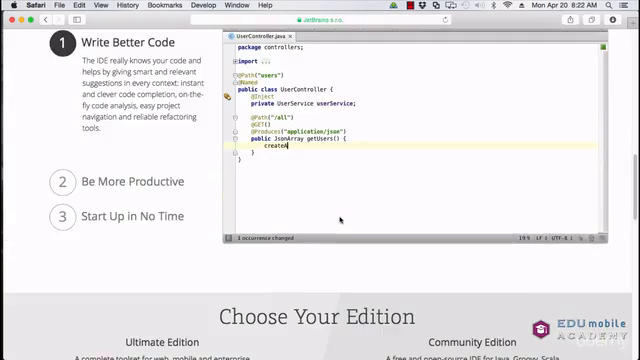
scroll("down", 3)
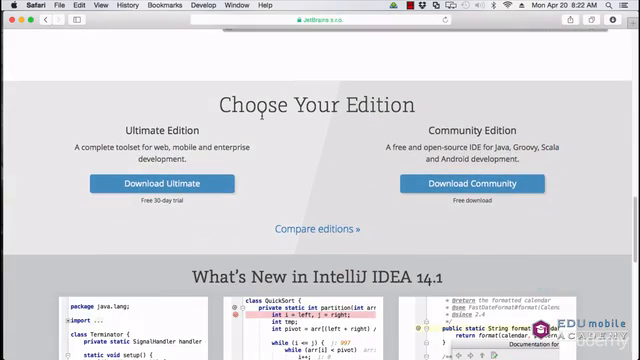
mouse_move(328, 176)
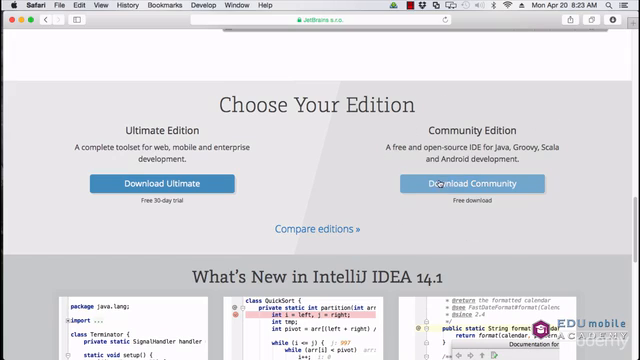
left_click(474, 184)
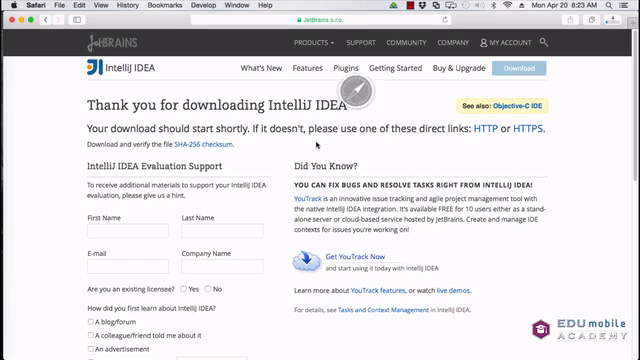